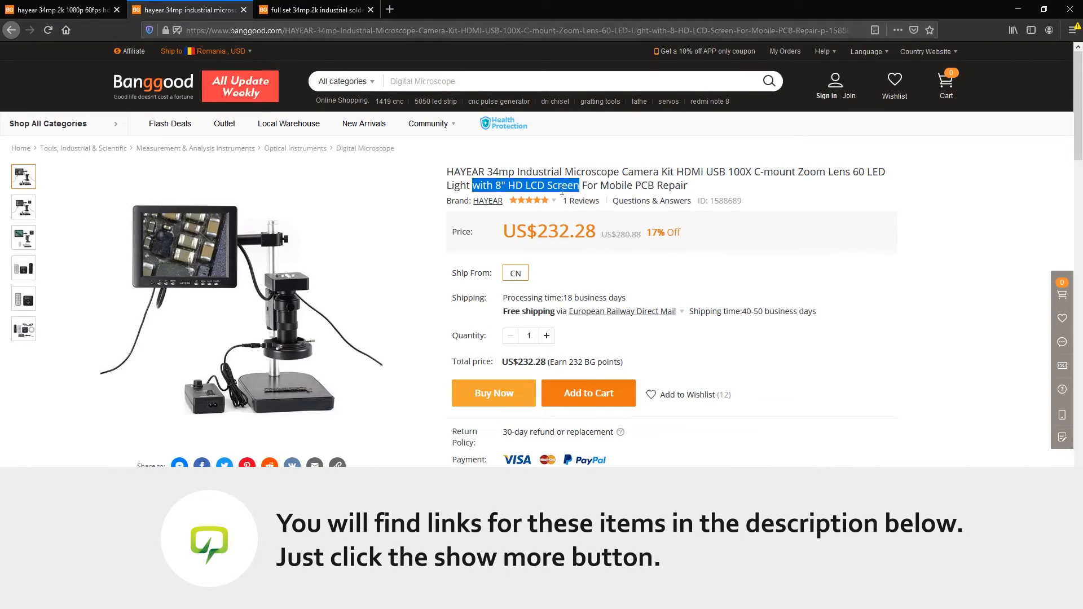
Step: Switch to the Full Set 34MP 2K microscope tab and highlight '11.6 inch screen' in its title
click(314, 10)
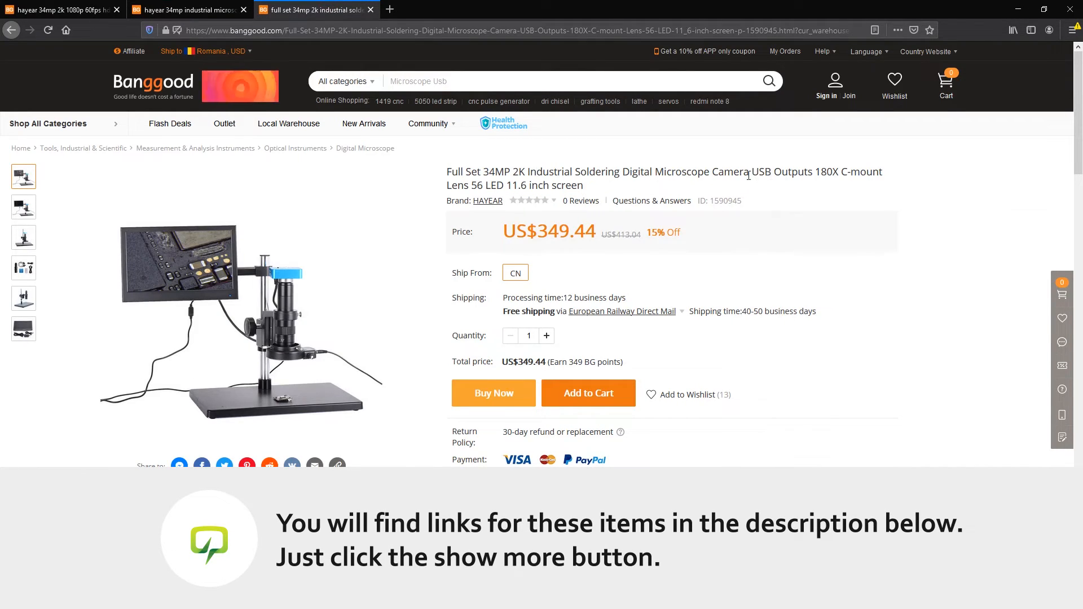
double_click(535, 185)
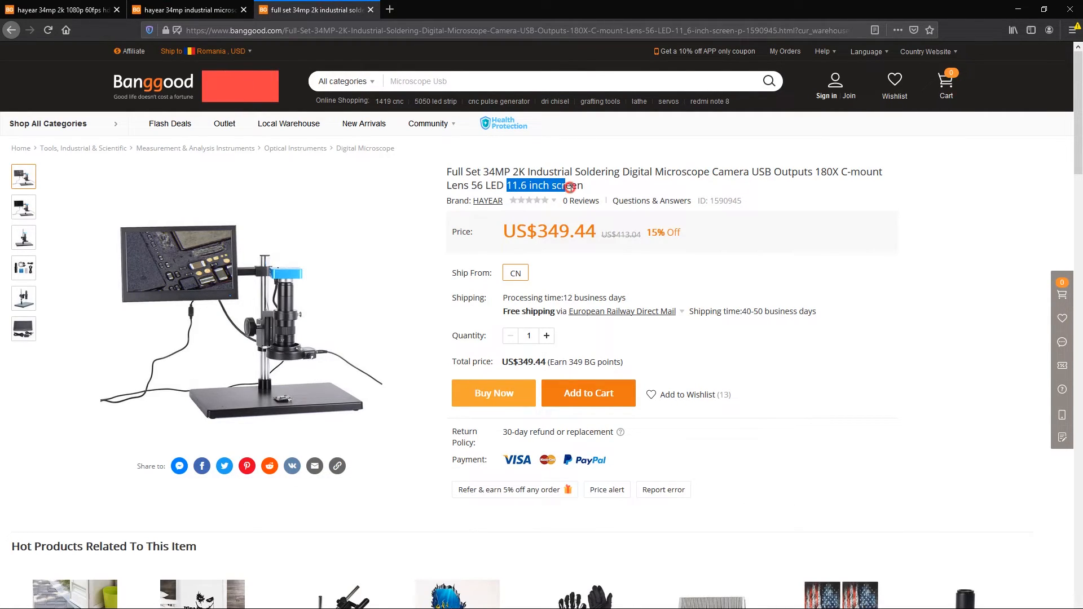